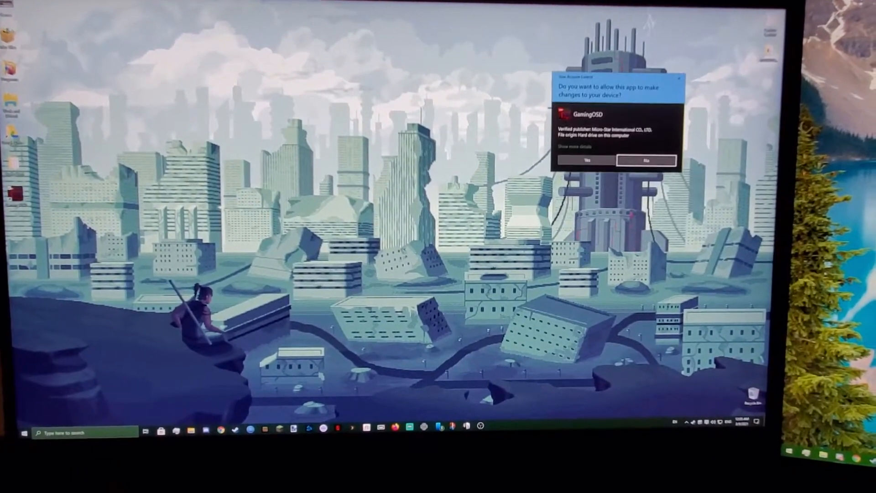
- Allow Gaming OSD through User Account Control, then close its monitor panel
click(585, 161)
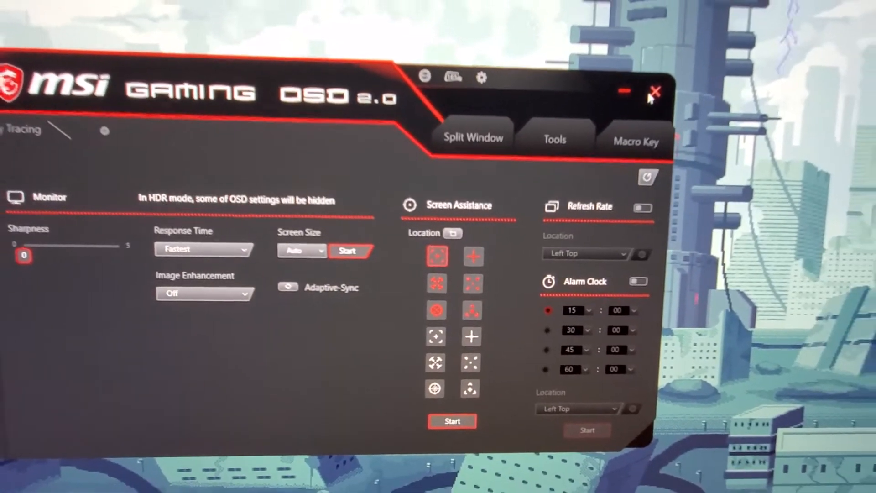
click(655, 91)
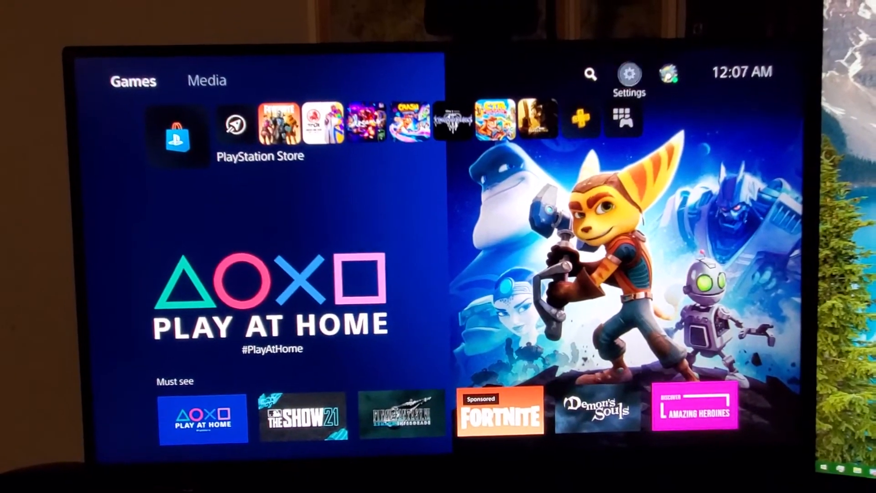
- Open the PS5 Screen and Video settings to check the HDR option
click(629, 73)
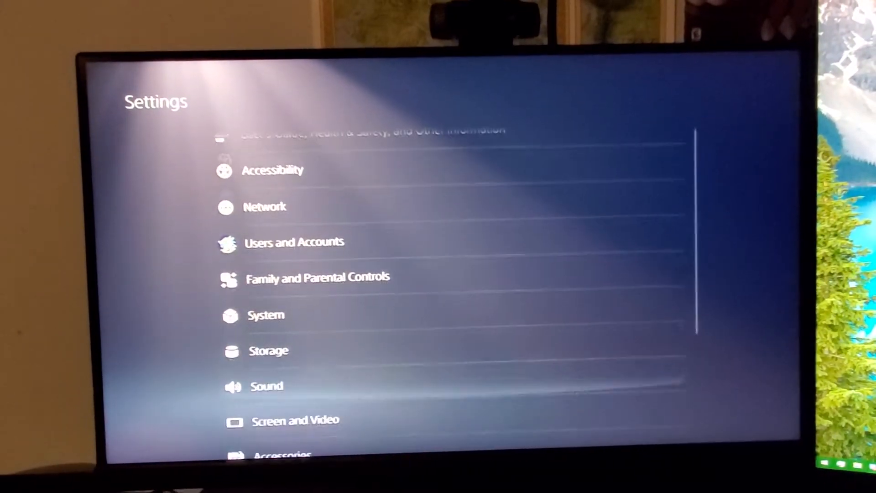
scroll(down, 3)
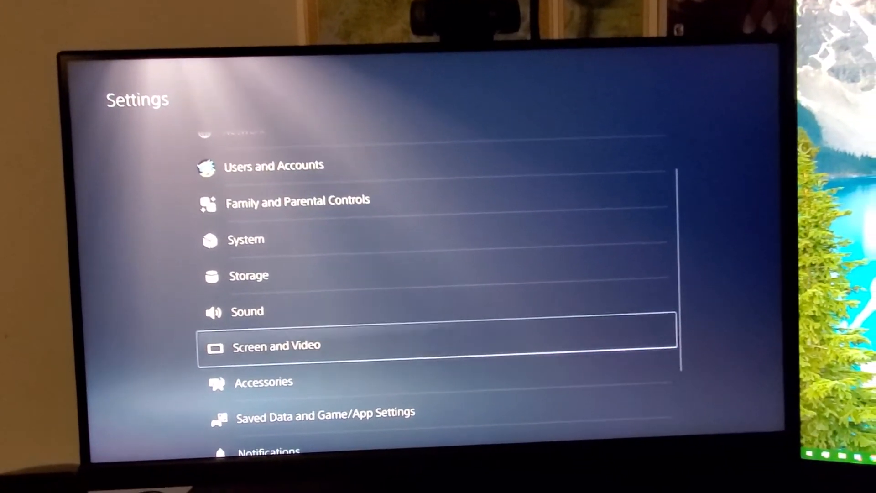
click(276, 346)
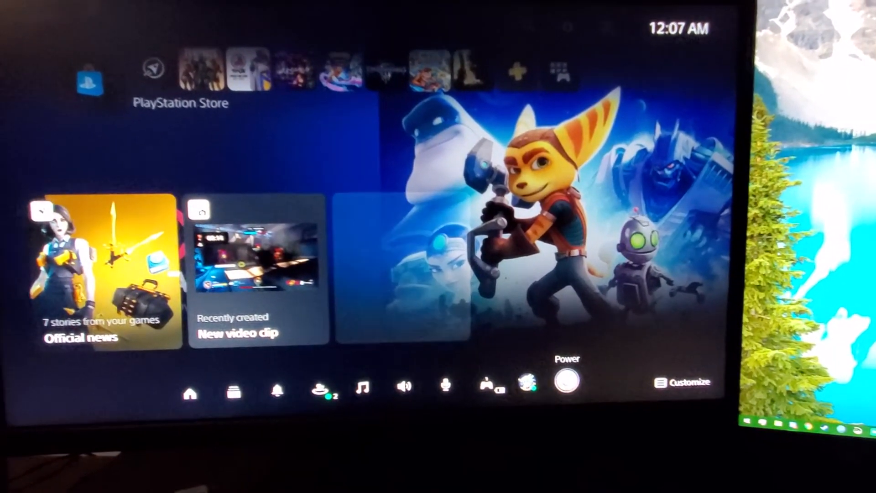
- Choose Turn Off PS5 from the Control Center power options
click(565, 381)
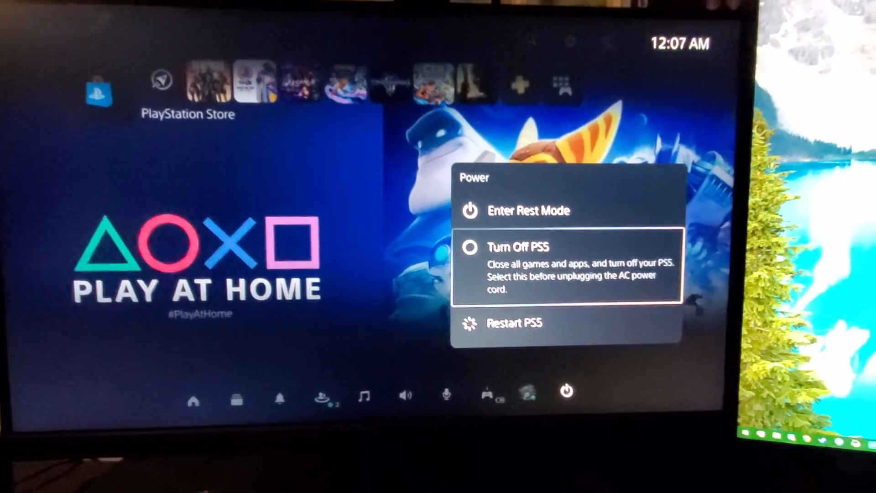
click(518, 247)
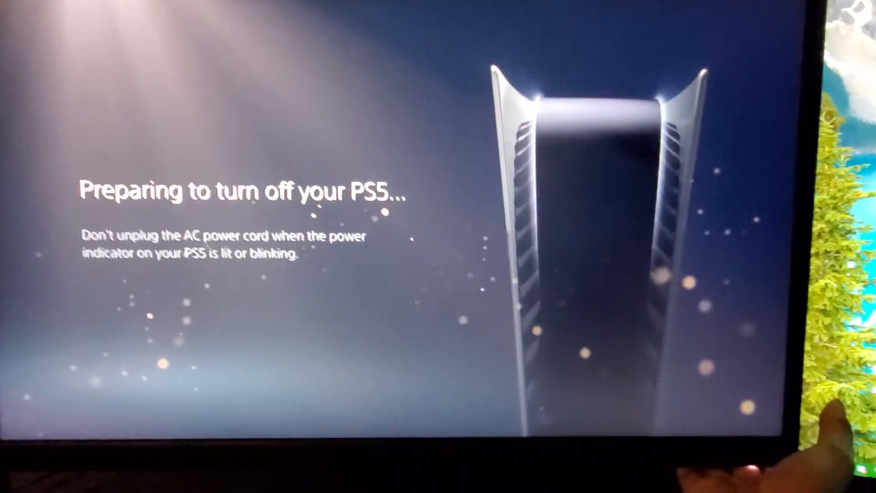